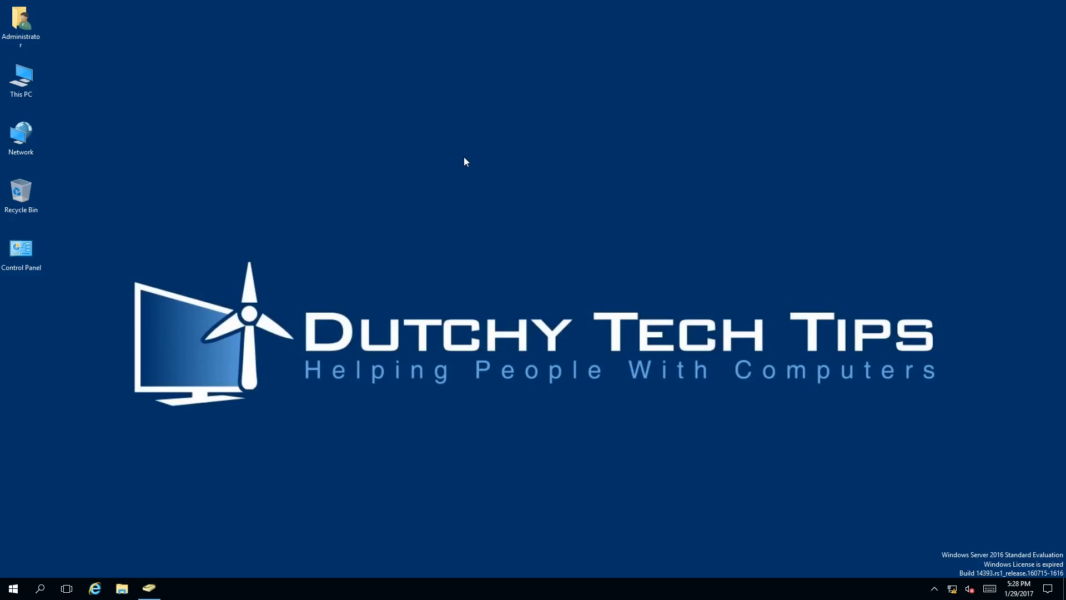
Launch Active Directory Users and Computers and show the Wellington Users container with Bob Smith.
click(149, 588)
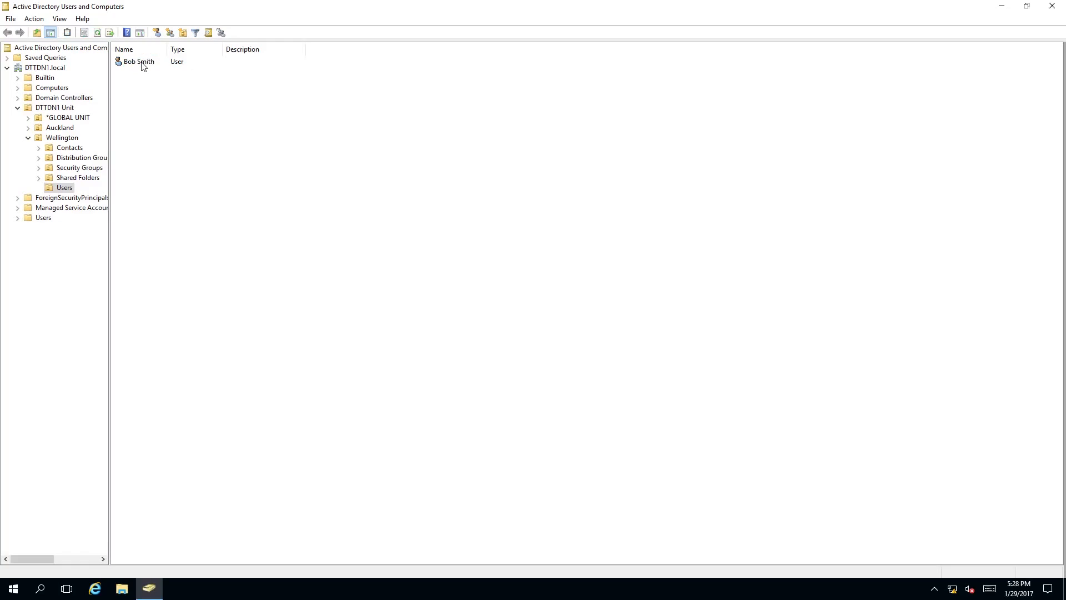
right_click(138, 61)
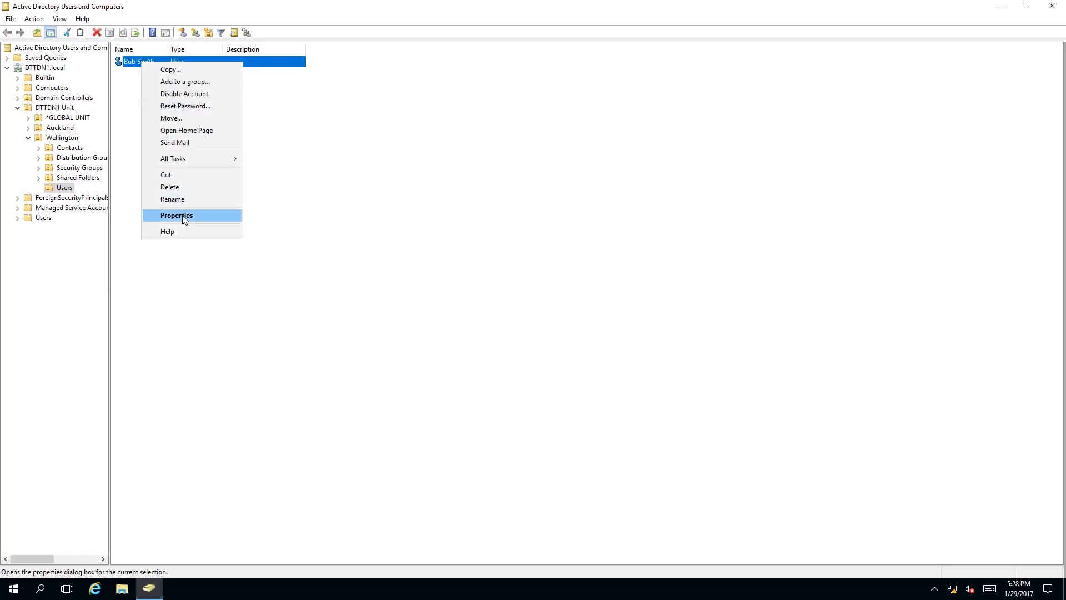
click(176, 215)
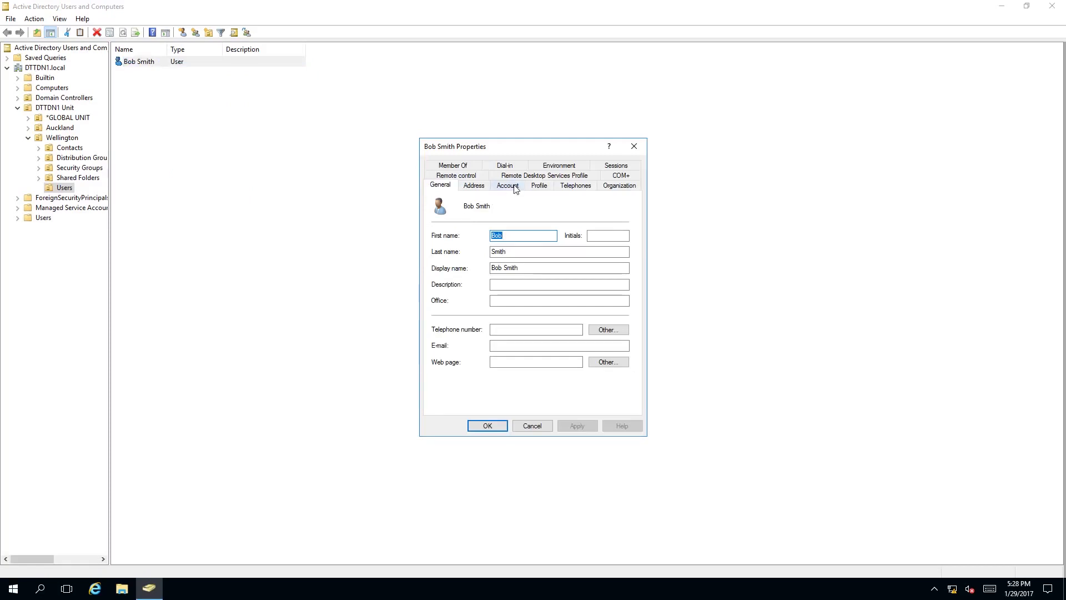
On the Account tab, tick 'User cannot change password', untick 'must change password at next logon', then apply.
click(507, 185)
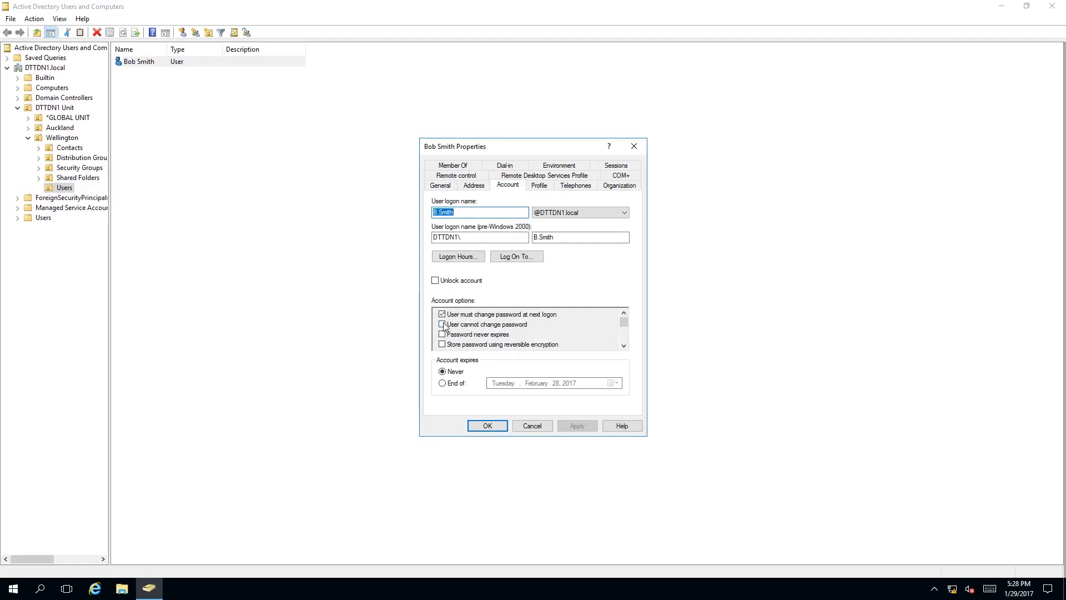
click(441, 324)
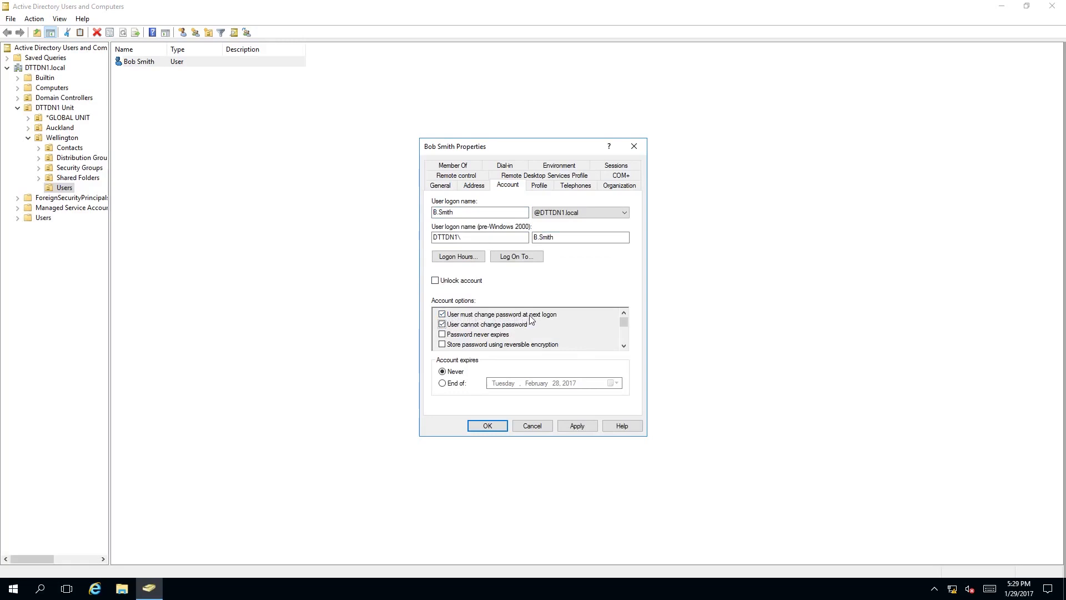
mouse_move(477, 315)
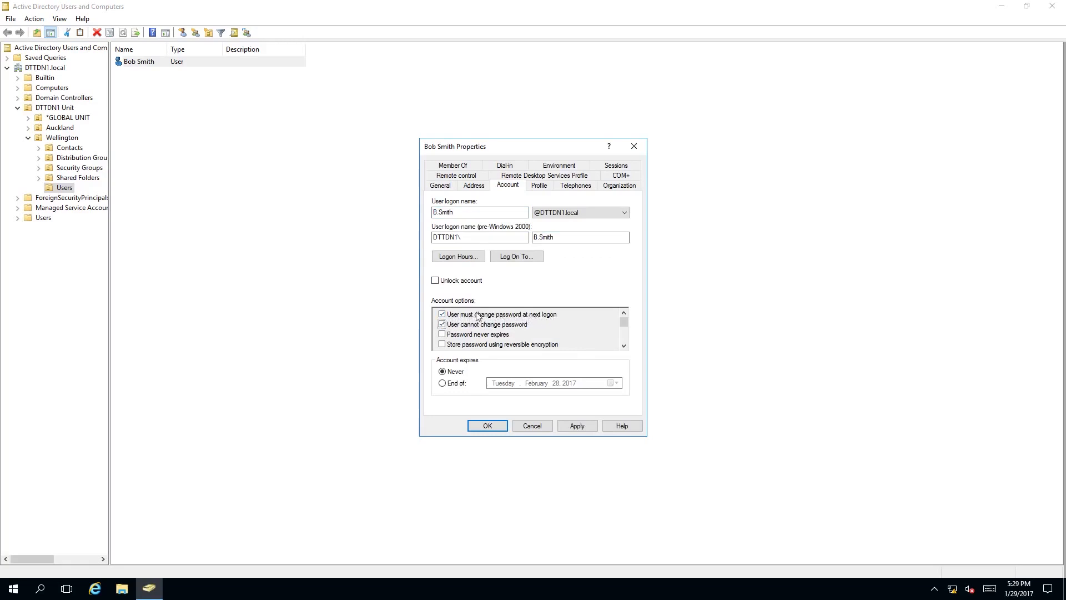
click(442, 314)
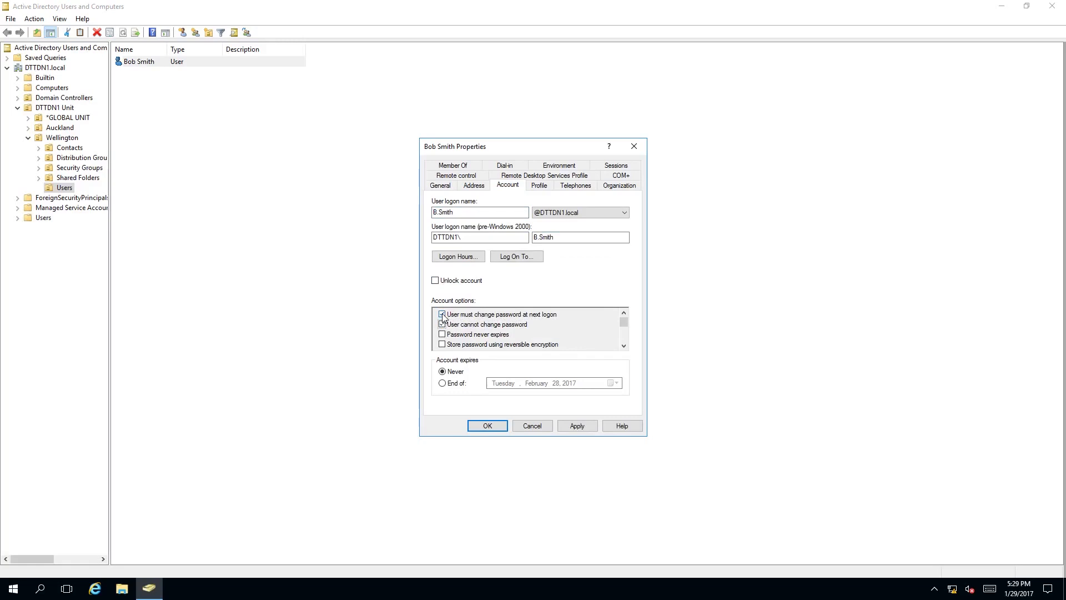
click(442, 324)
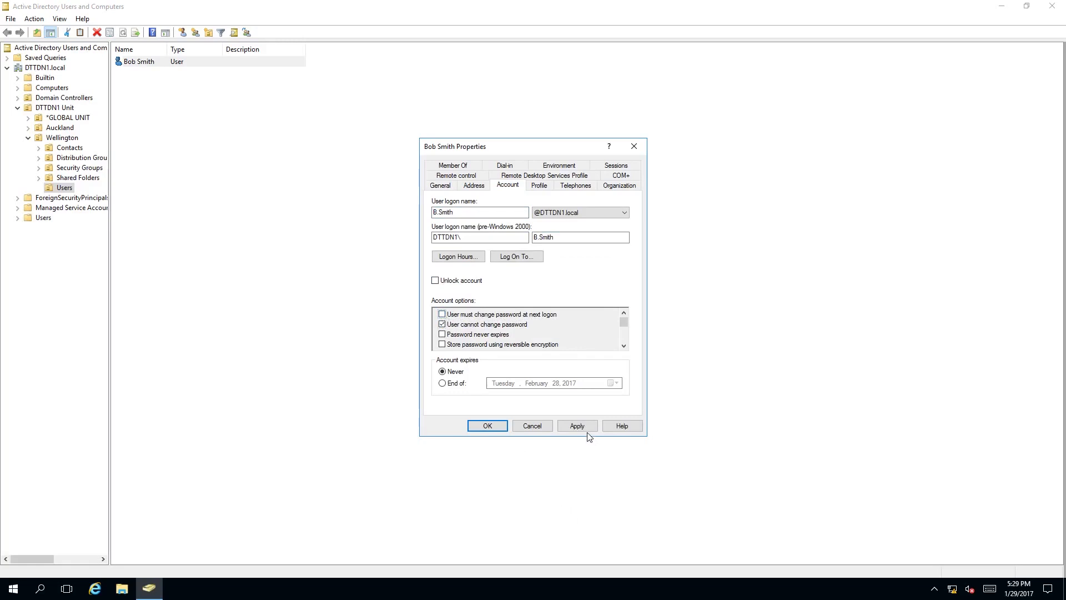
click(576, 424)
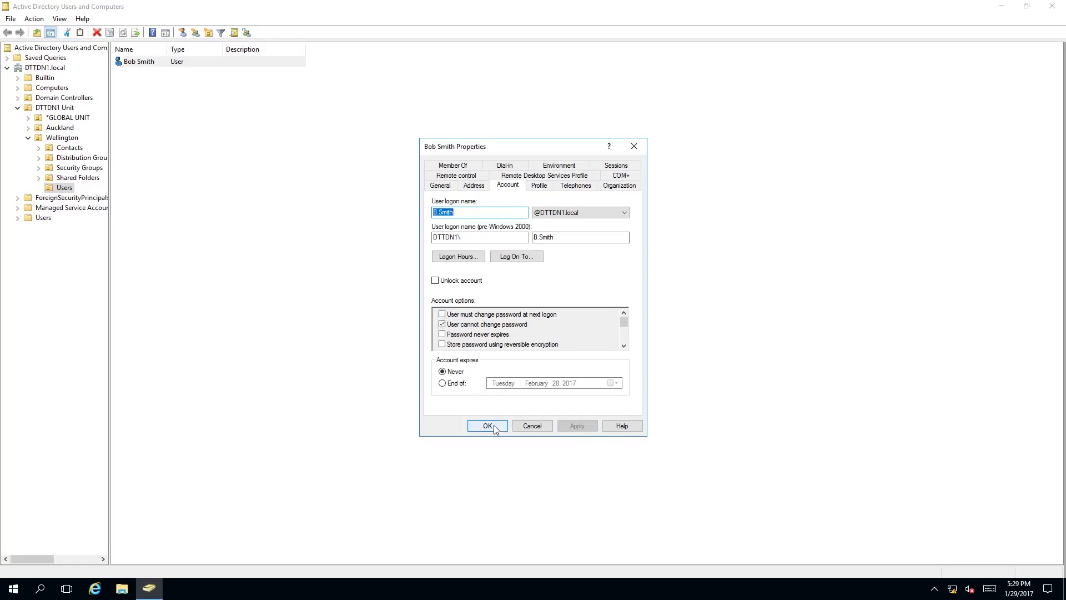
click(487, 424)
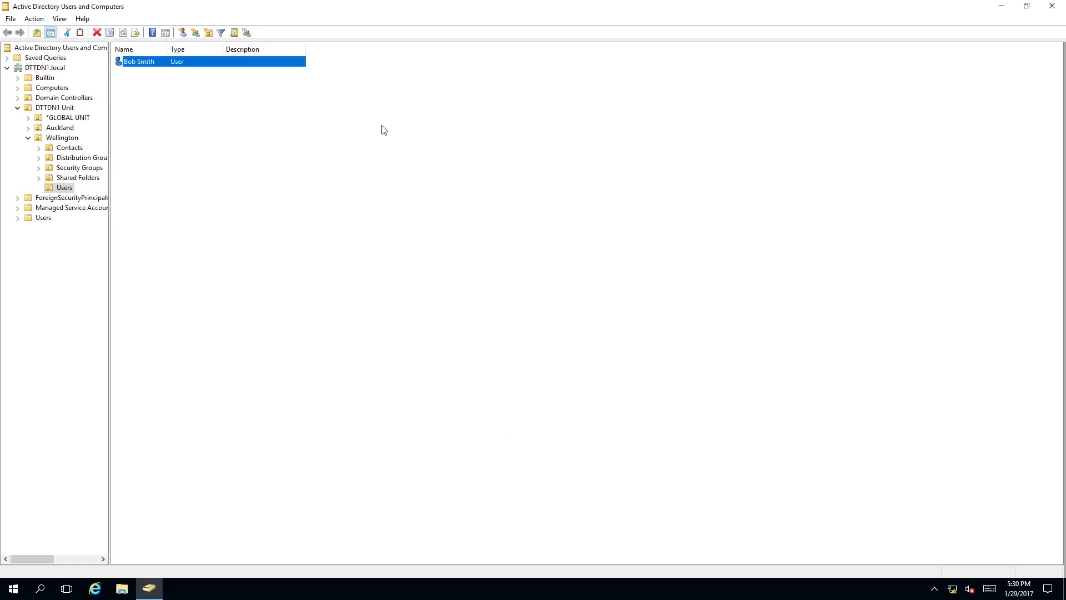